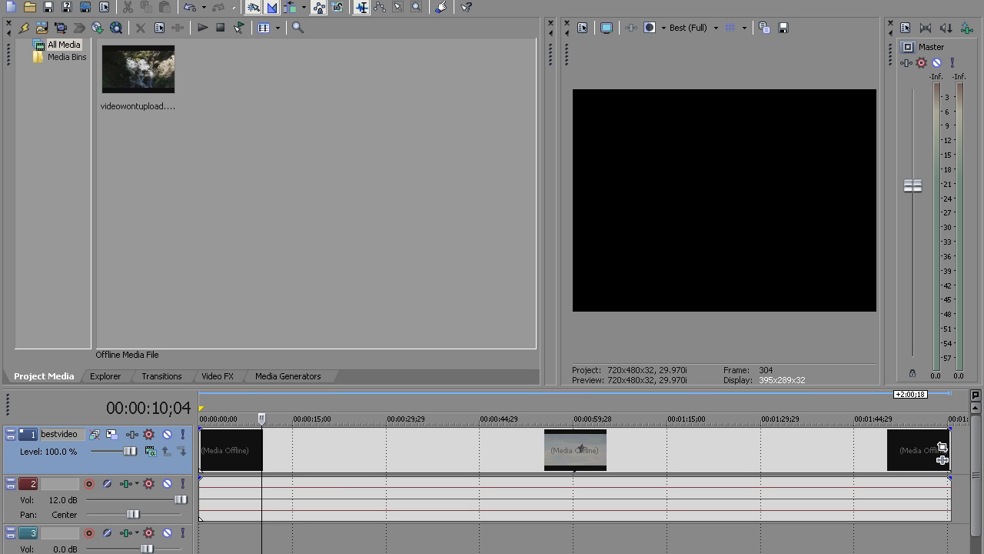
mouse_move(254, 467)
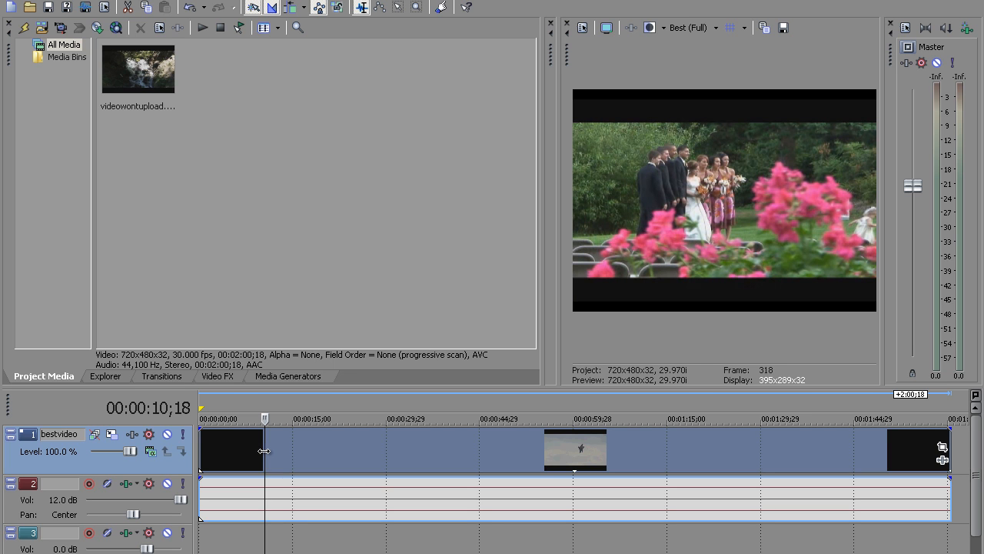
mouse_move(131, 435)
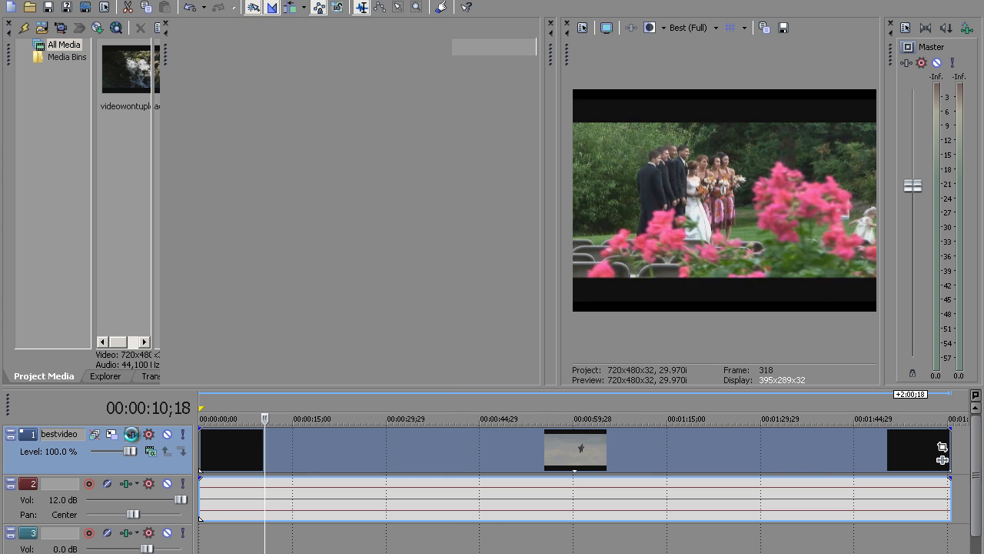
Apply Sony Color Corrector (Secondary) to the bestvideo track through its Track FX chooser
click(131, 434)
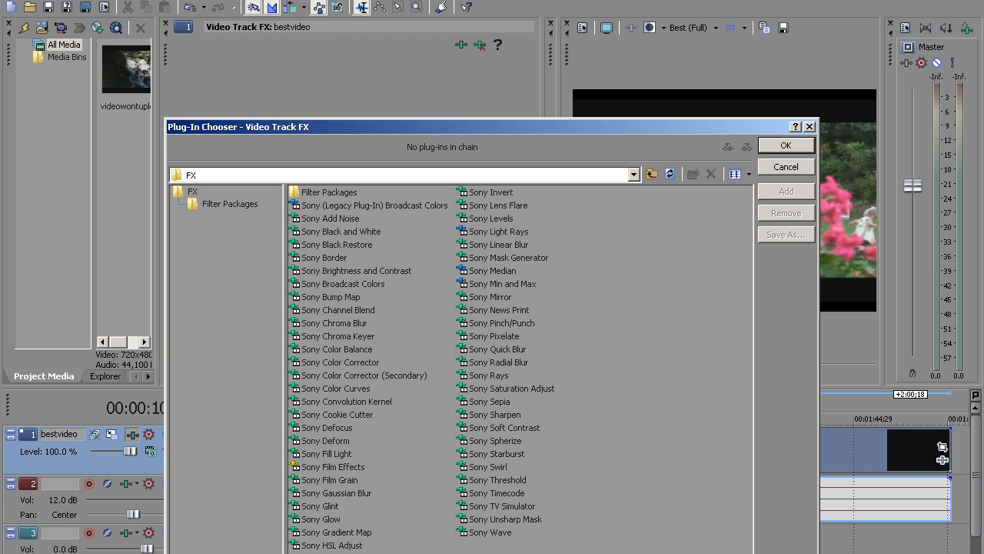
click(363, 375)
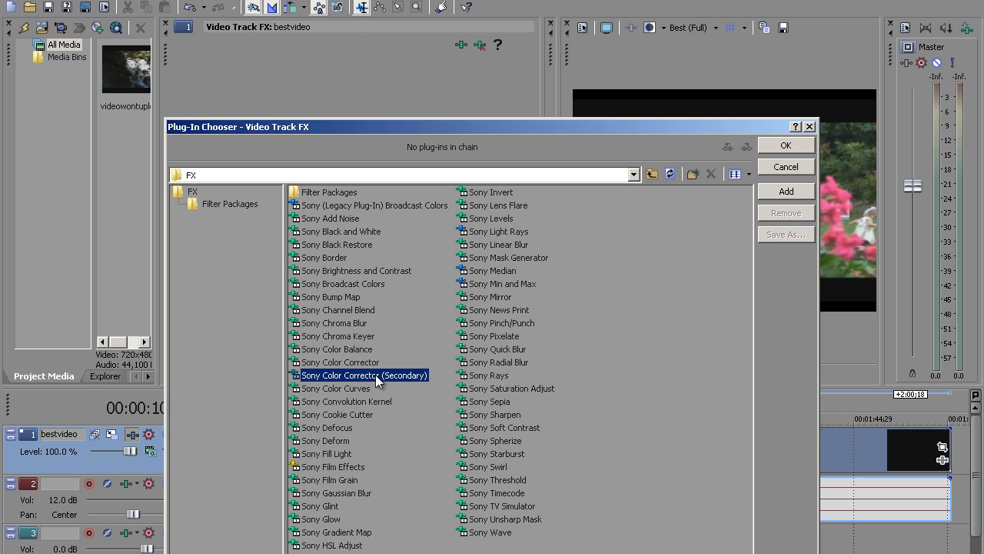
click(785, 145)
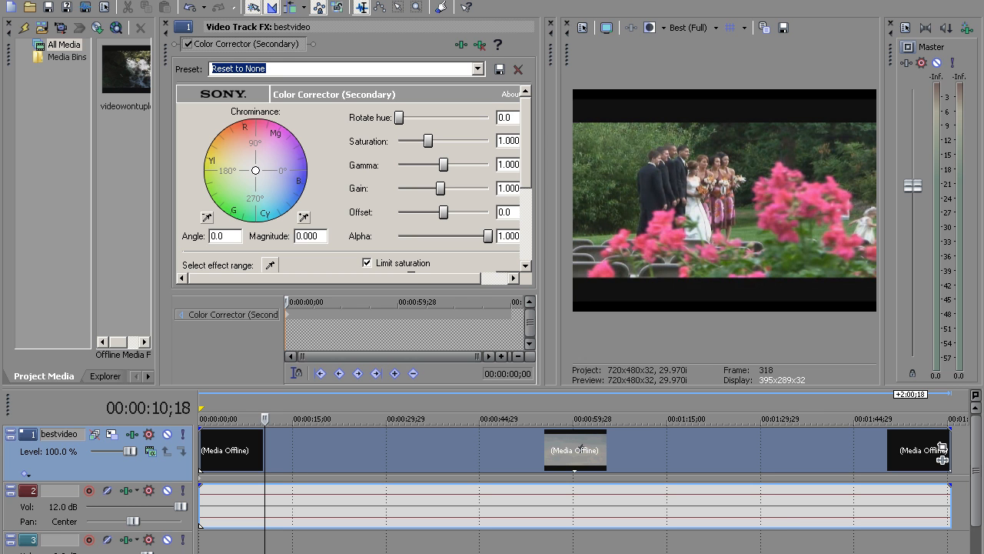
mouse_move(721, 218)
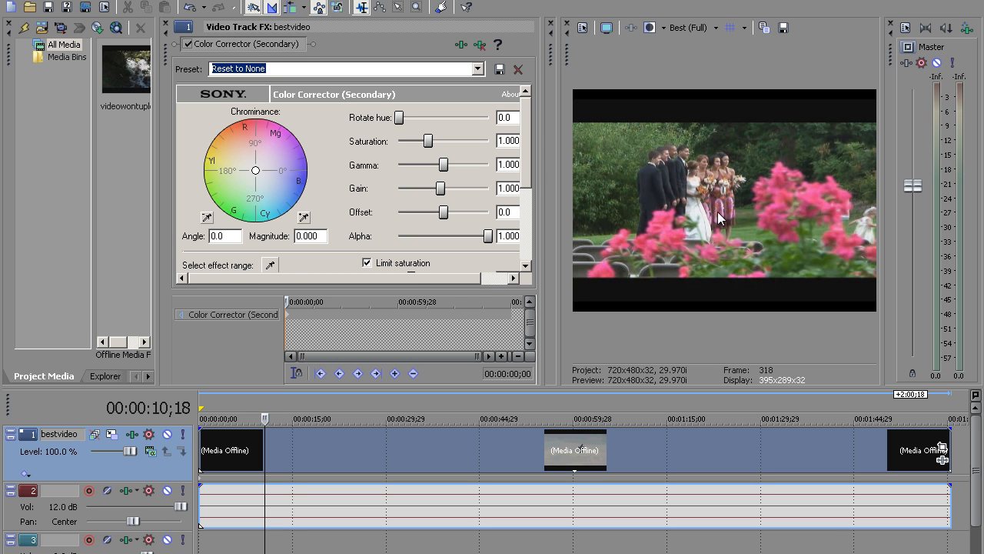
mouse_move(717, 237)
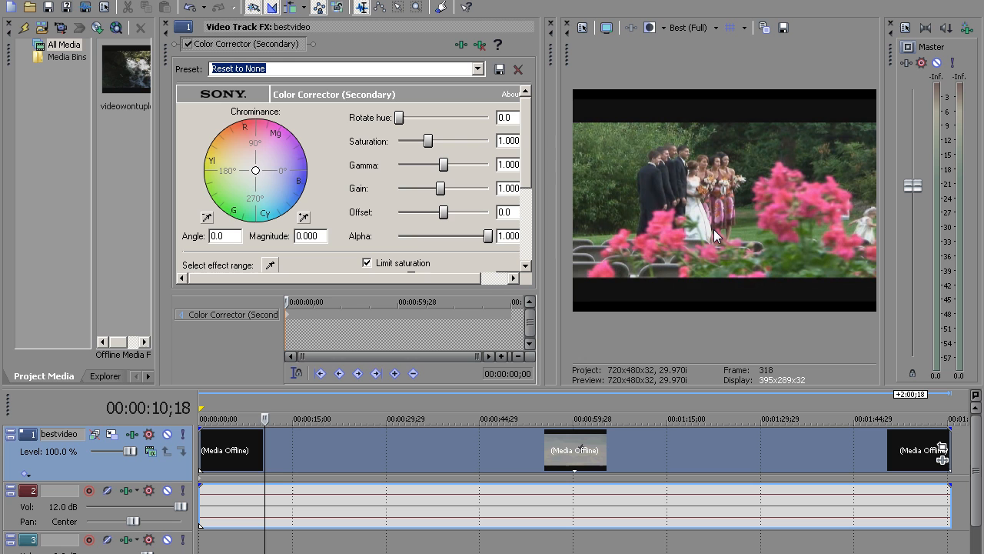
mouse_move(710, 255)
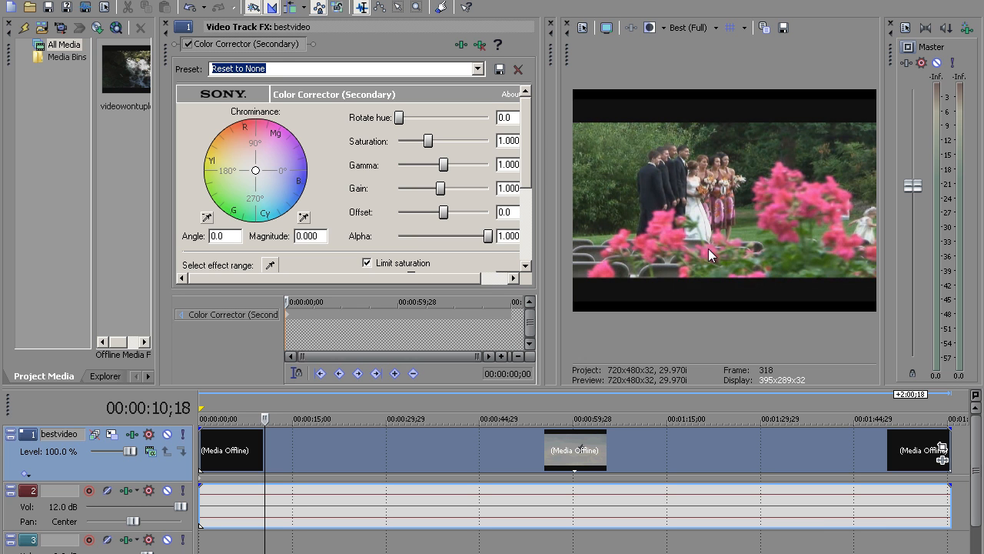
mouse_move(718, 233)
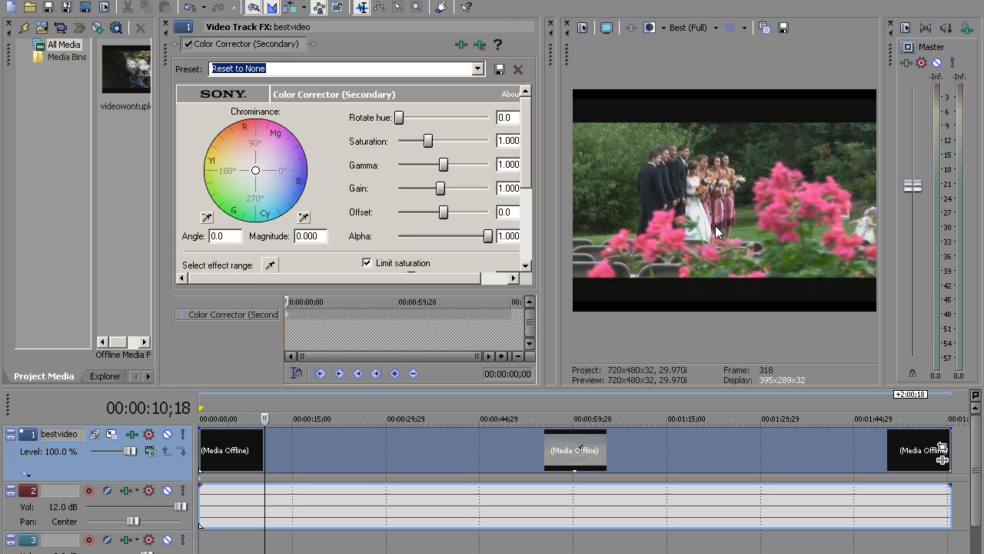
mouse_move(772, 240)
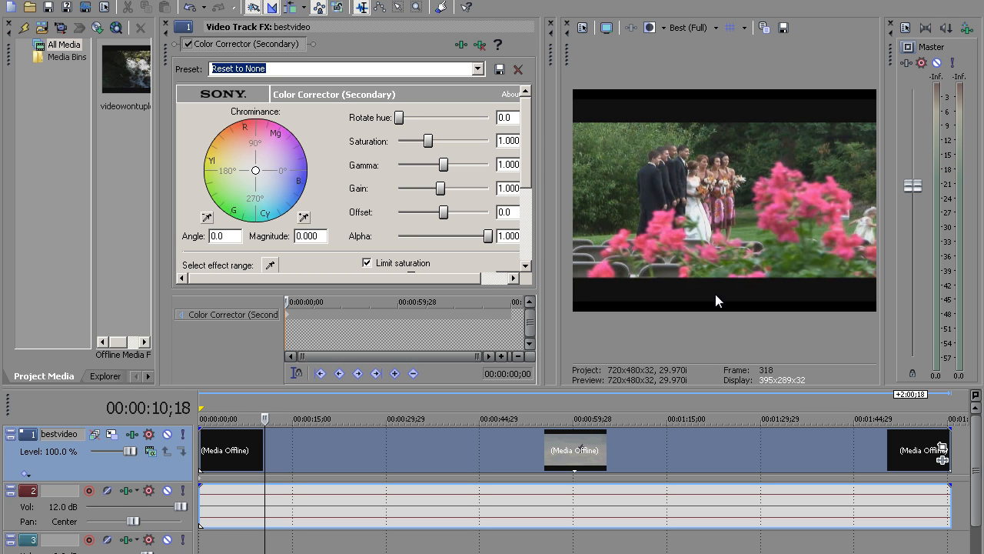
mouse_move(757, 219)
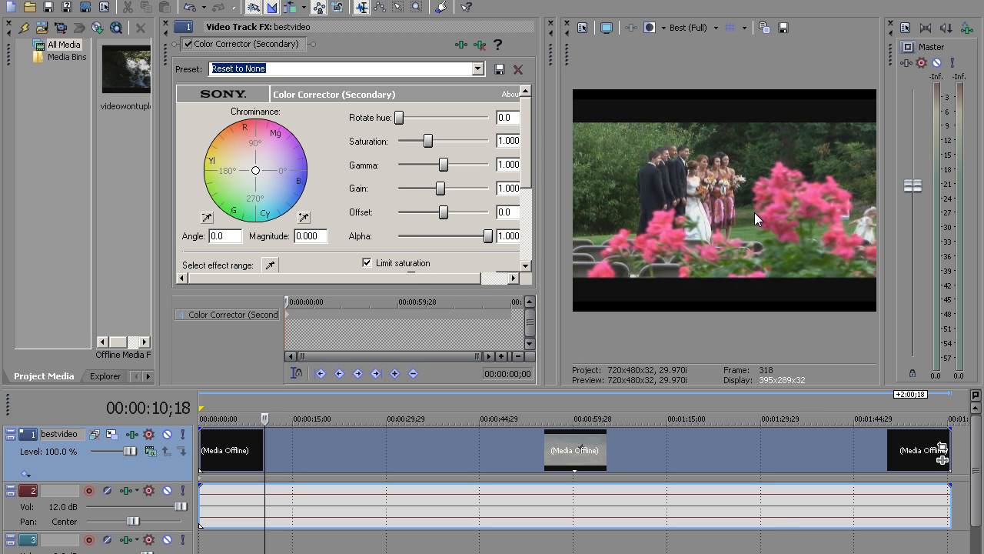
mouse_move(429, 147)
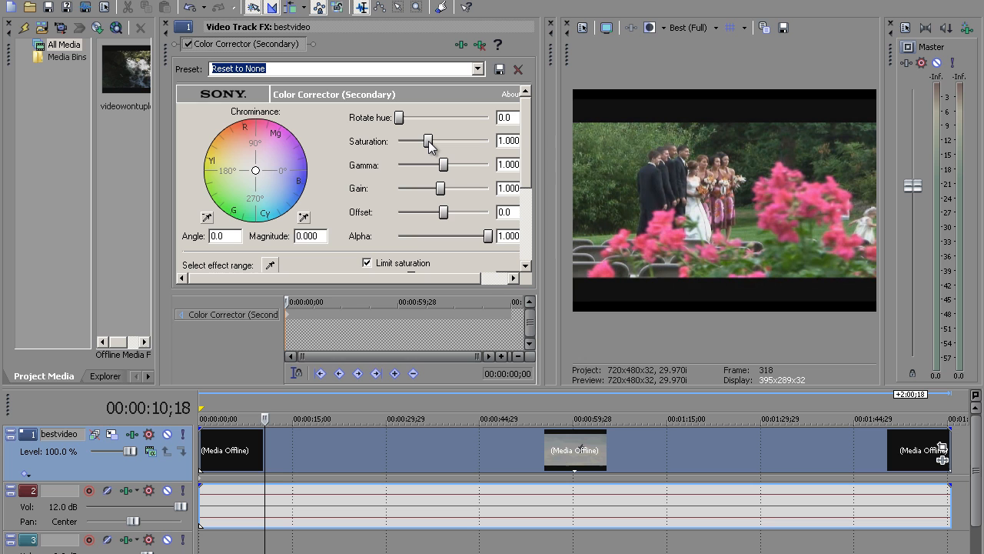
mouse_move(436, 146)
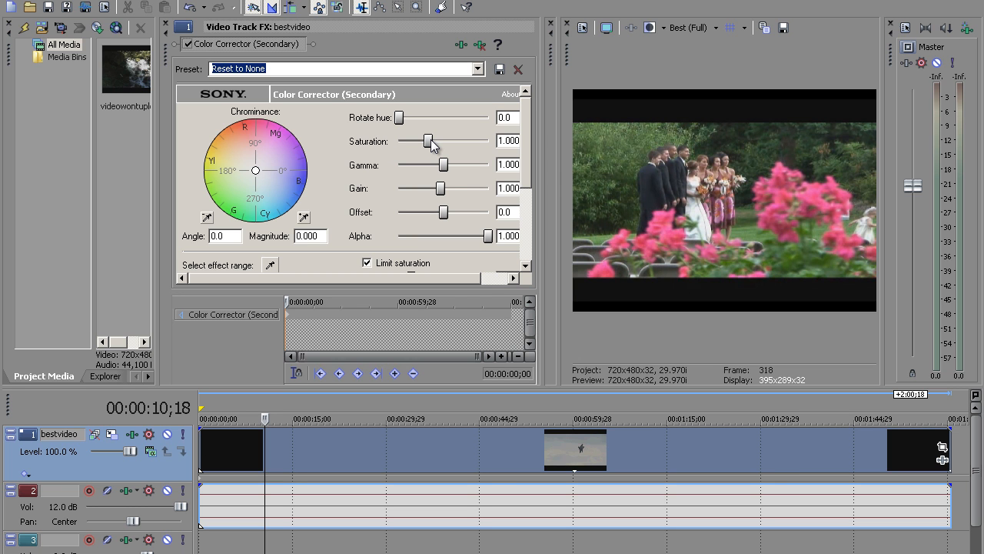
Adjust the Secondary Color Corrector saturation to 1.681, toggling the effect to compare
drag(429, 140, 433, 141)
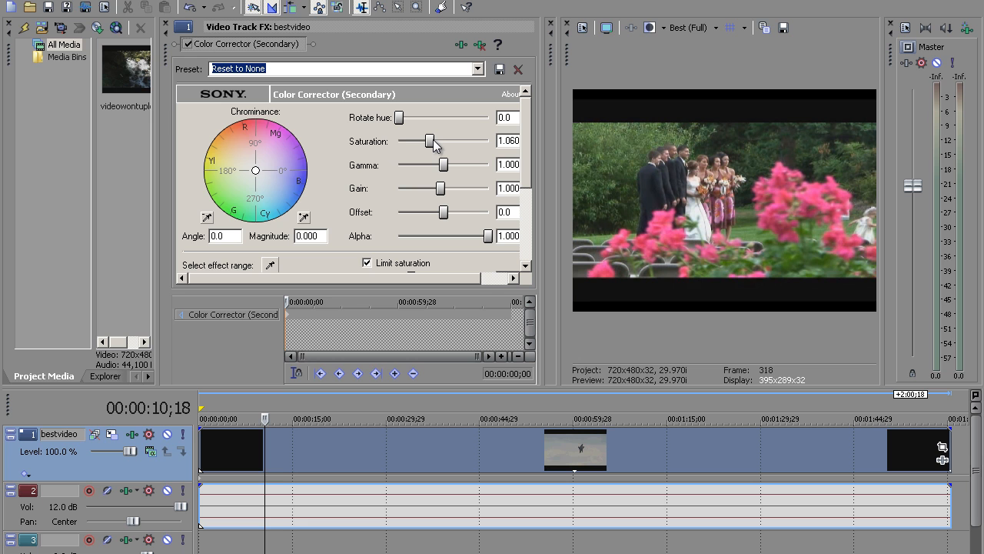
drag(430, 141, 442, 141)
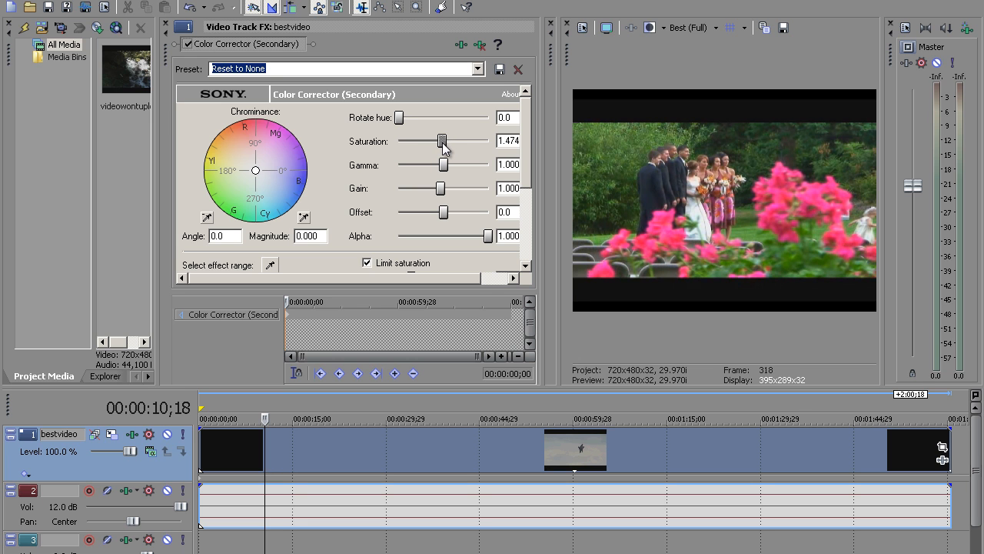
drag(441, 142, 468, 142)
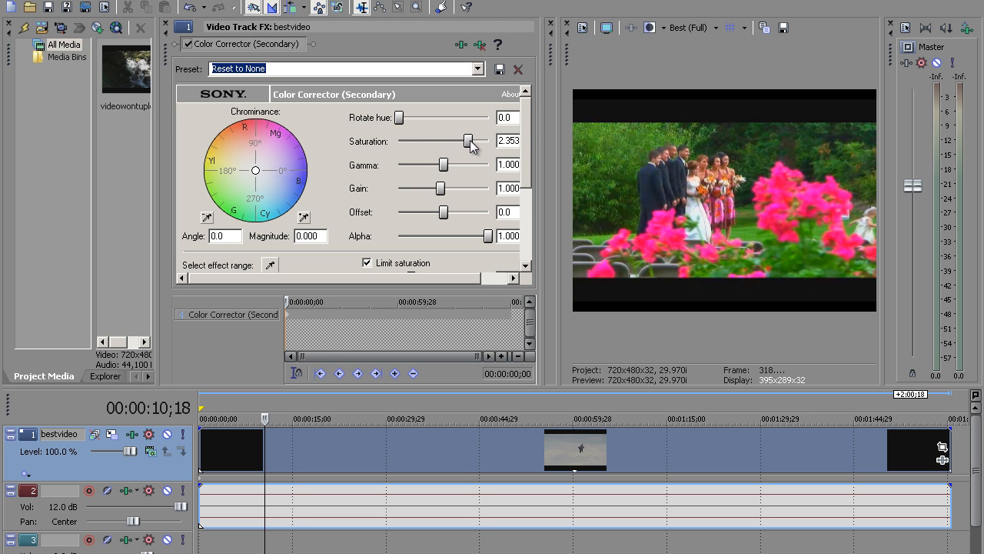
drag(467, 142, 483, 141)
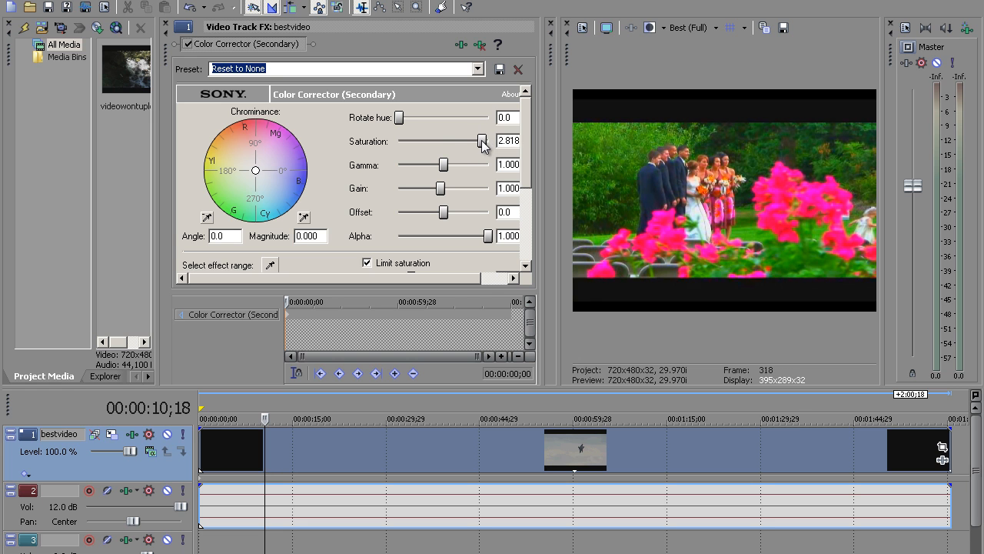
drag(482, 140, 450, 141)
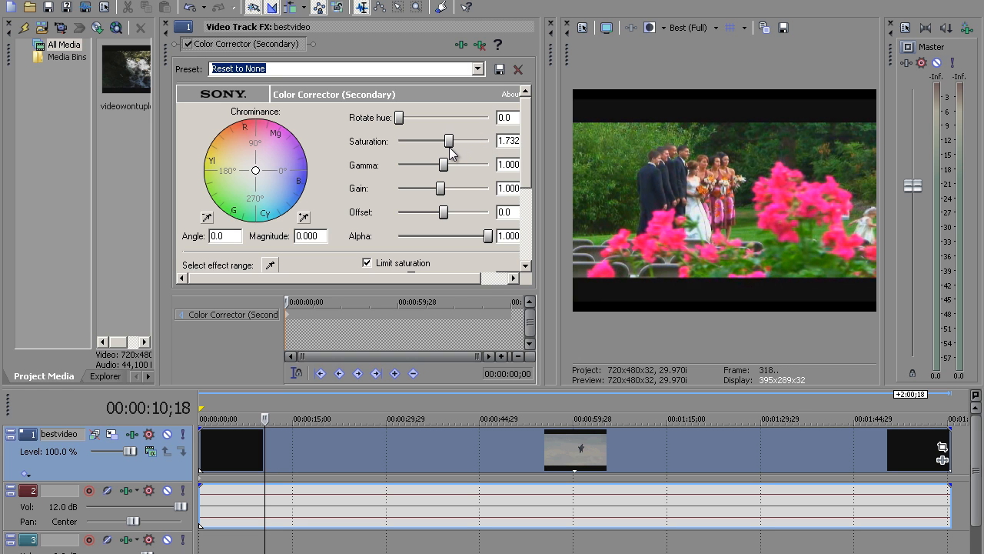
drag(450, 140, 448, 141)
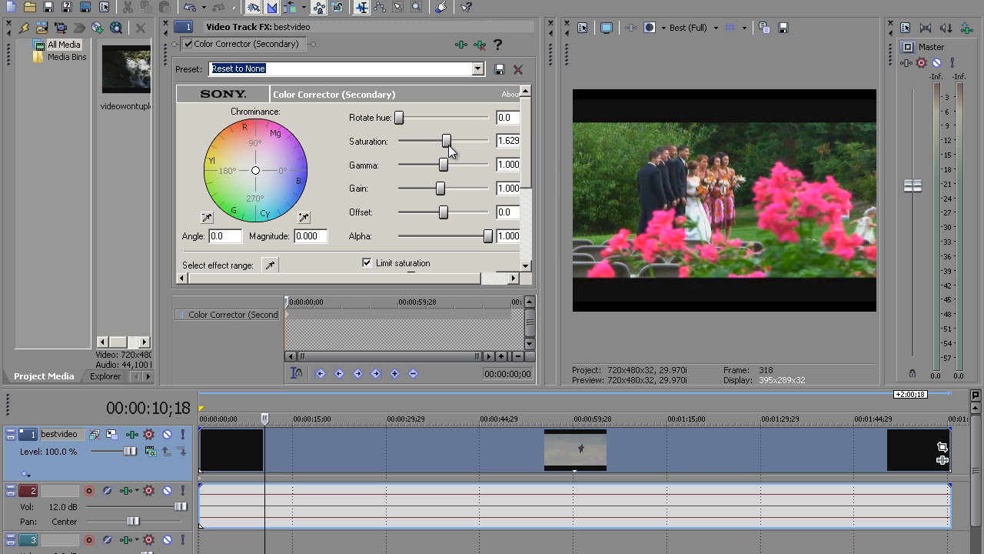
drag(446, 141, 450, 140)
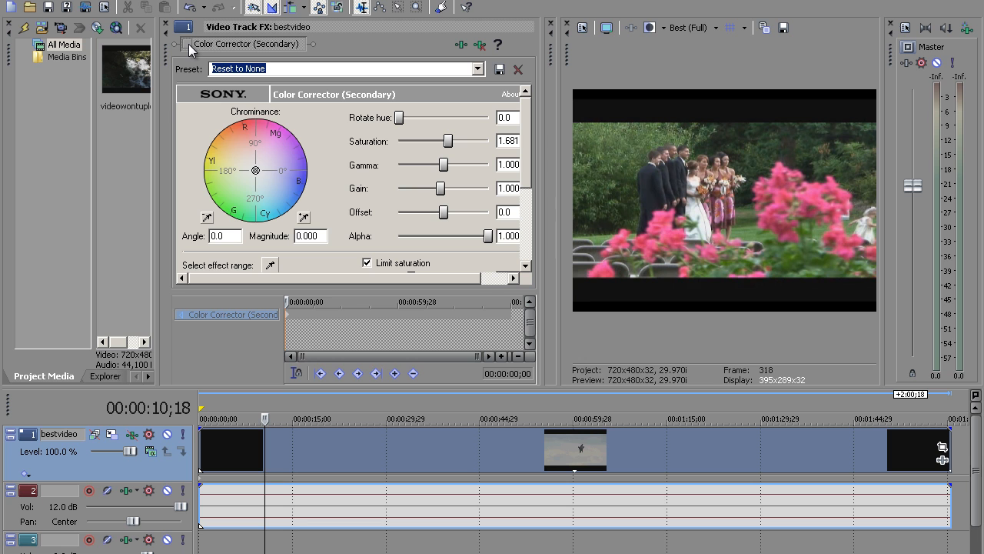
click(189, 44)
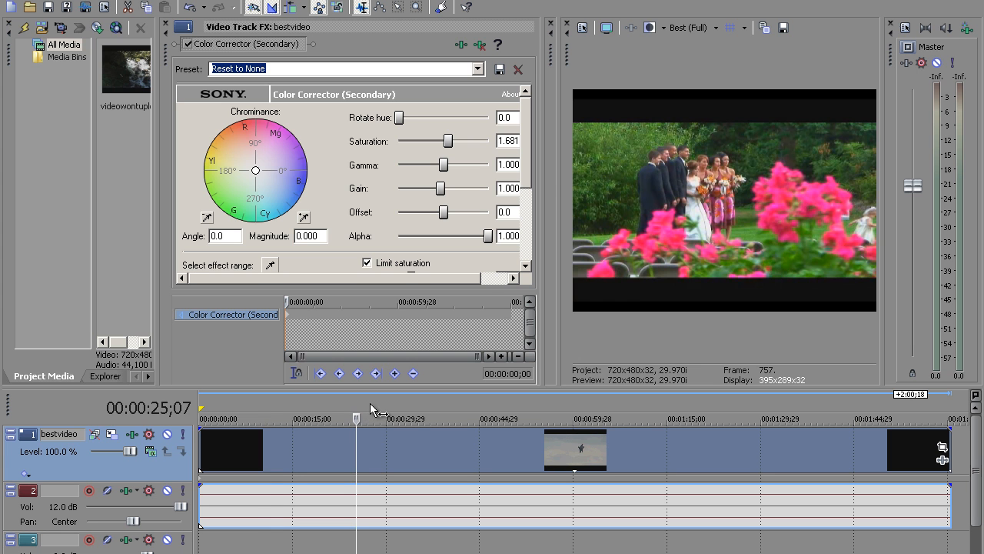
Scrub to about 37 seconds, dismiss the logout warning, and raise saturation to 2.043
drag(356, 418, 394, 419)
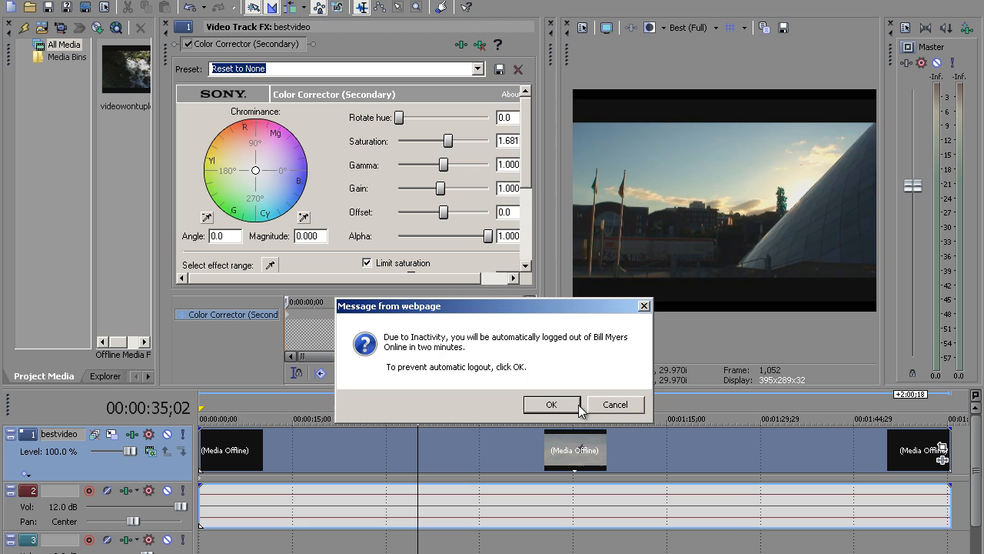
click(552, 404)
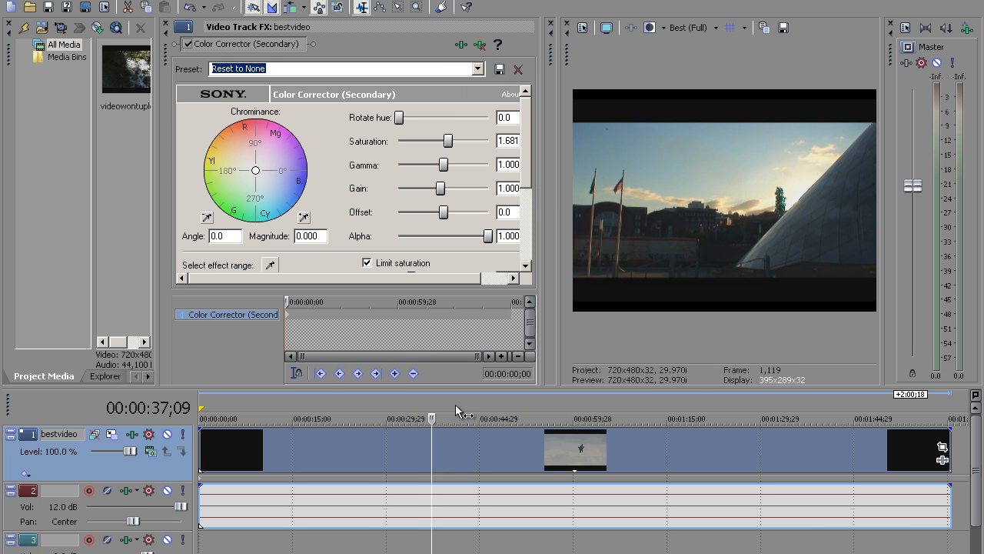
click(472, 418)
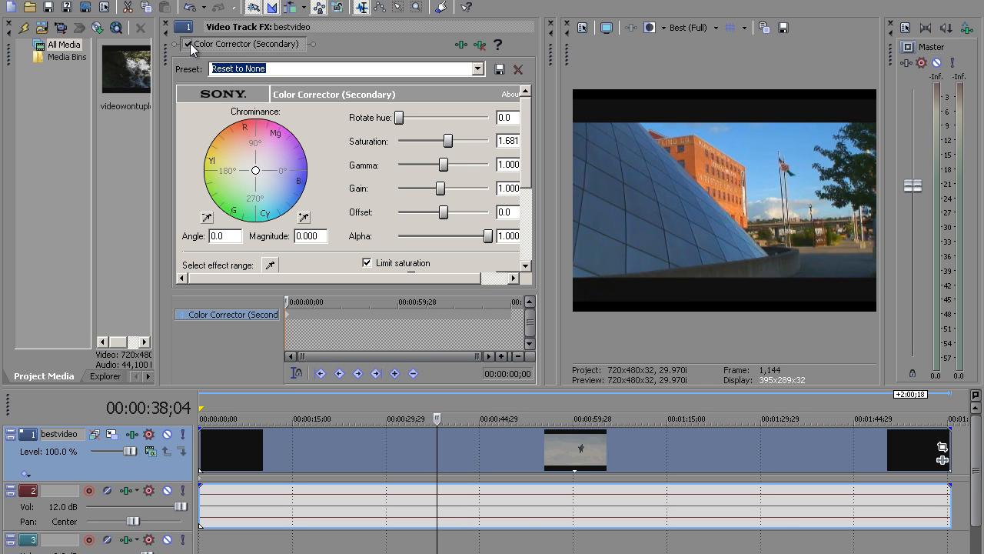
click(188, 44)
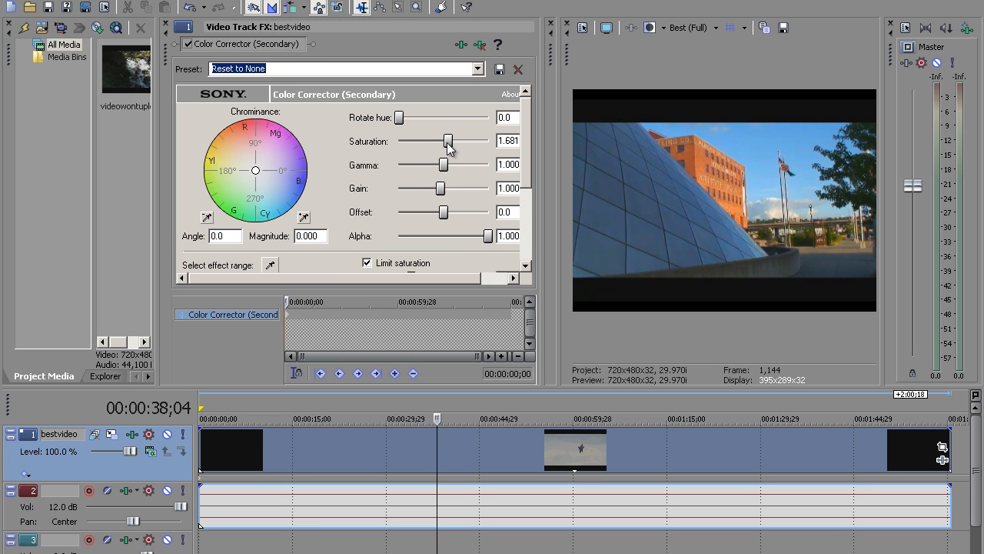
drag(448, 141, 460, 141)
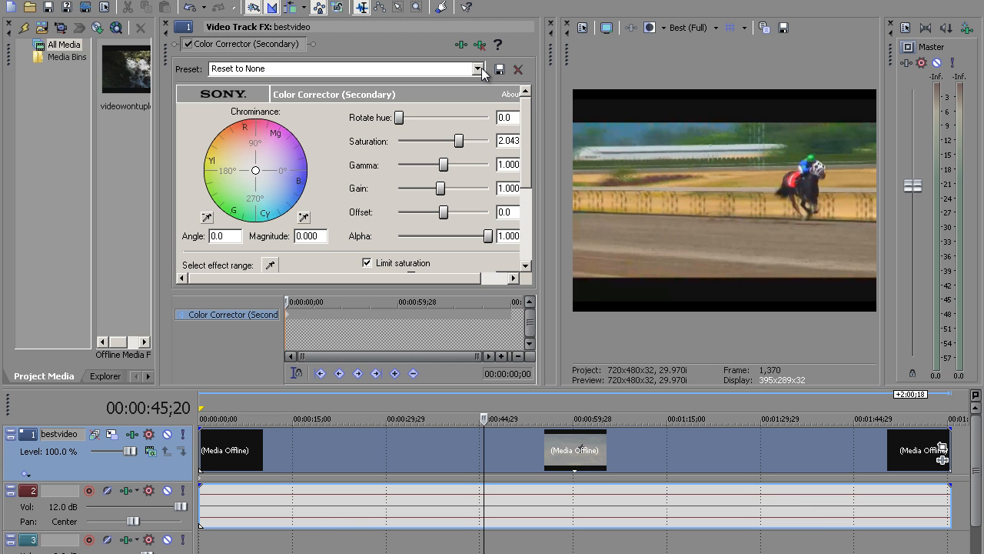
Apply the Computer RGB to Studio RGB preset and set saturation to 2.250
click(477, 68)
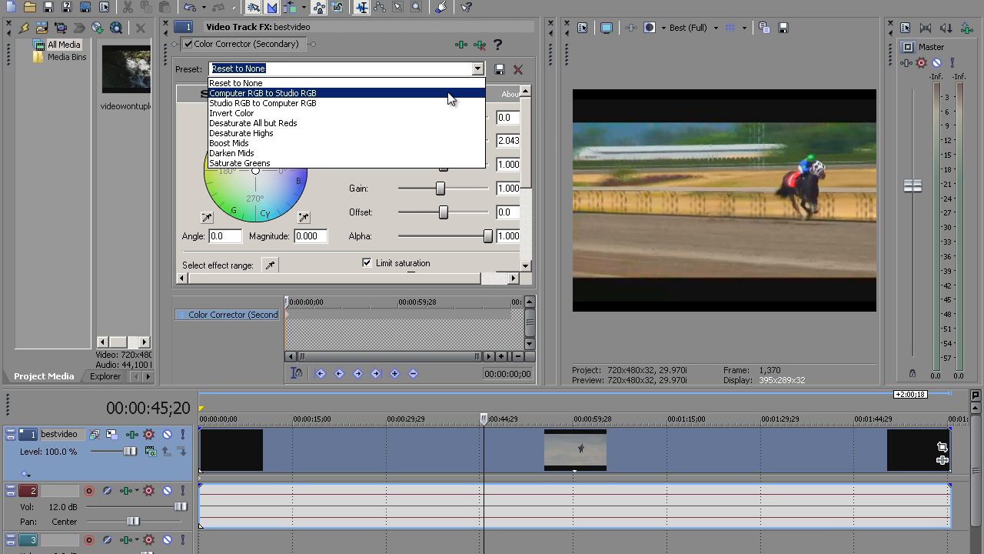
click(262, 92)
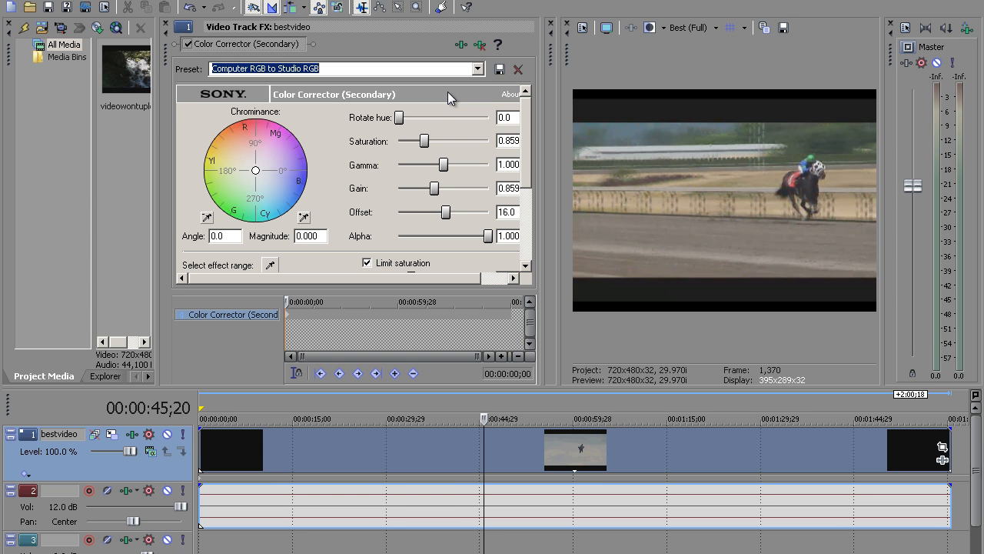
mouse_move(425, 150)
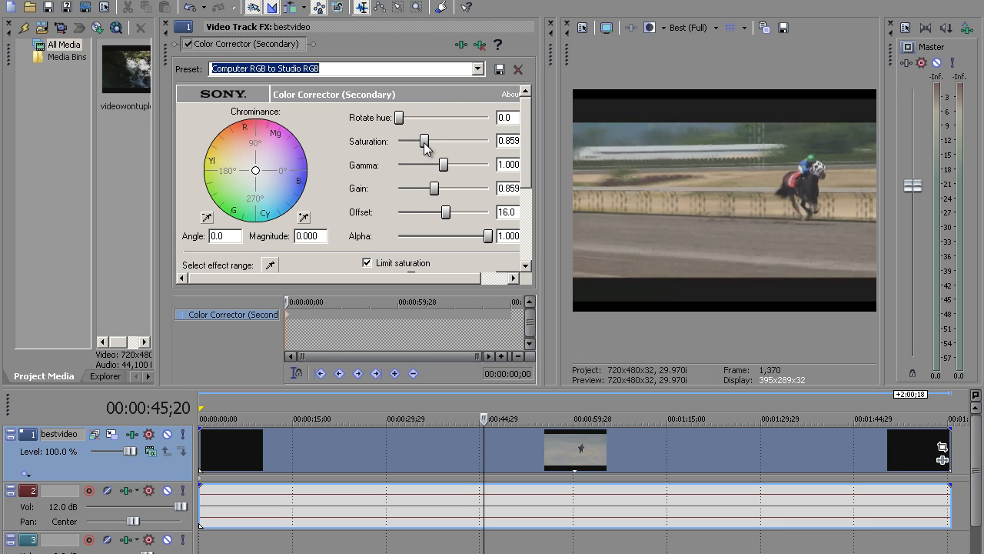
drag(424, 142, 460, 141)
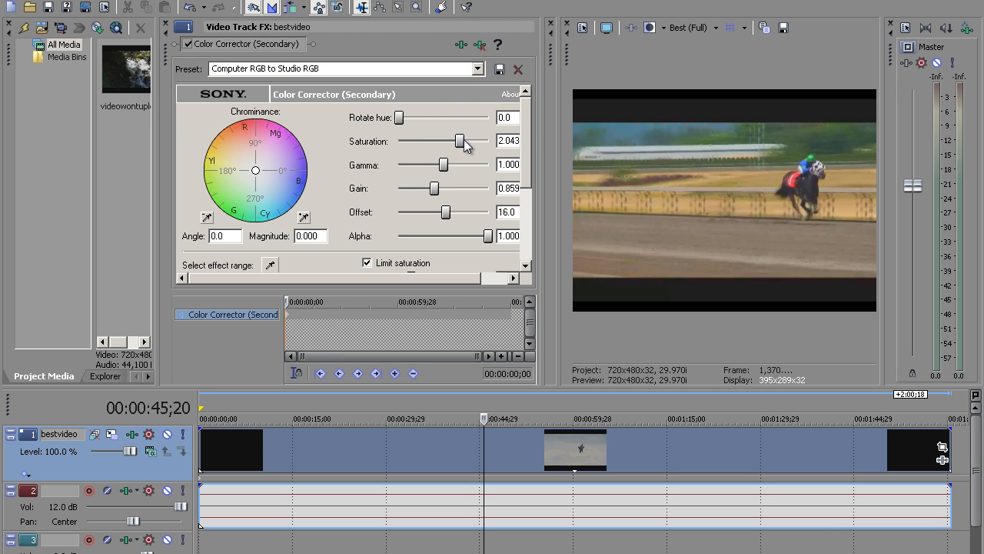
drag(460, 140, 441, 140)
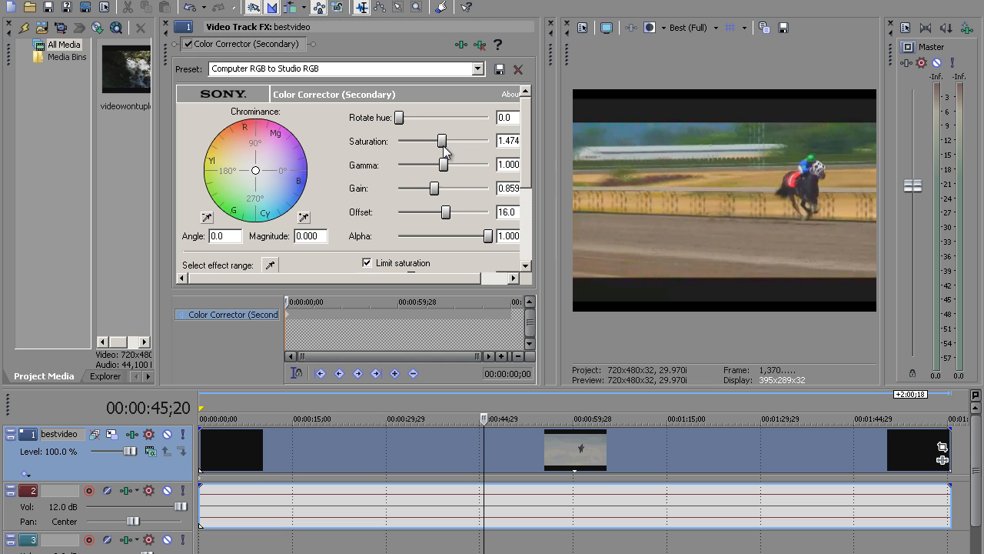
drag(442, 141, 443, 141)
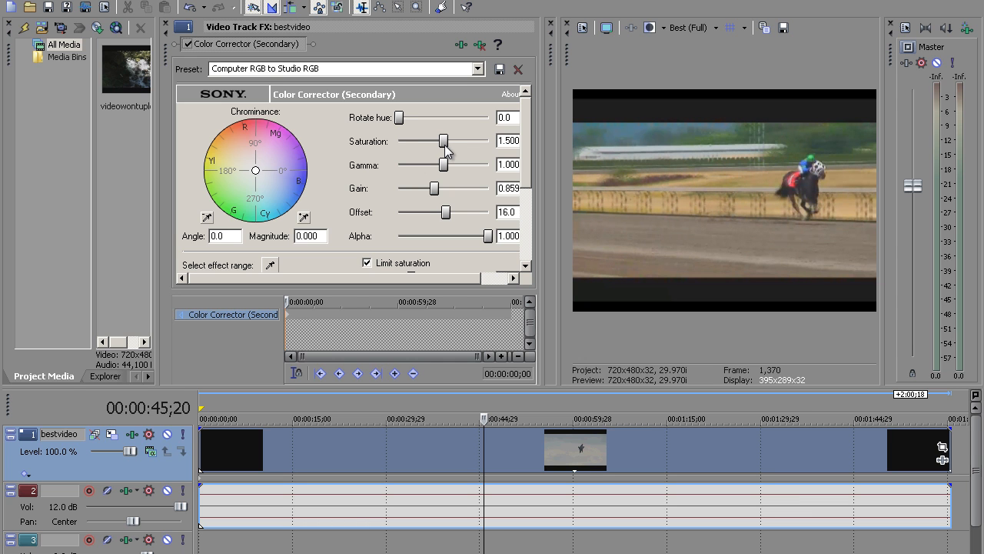
drag(443, 140, 457, 141)
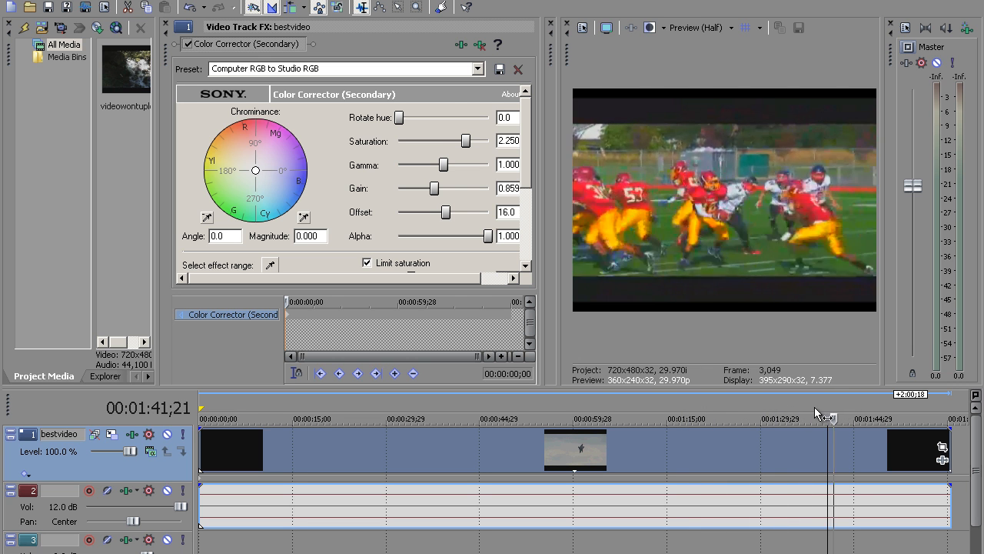
drag(464, 140, 450, 140)
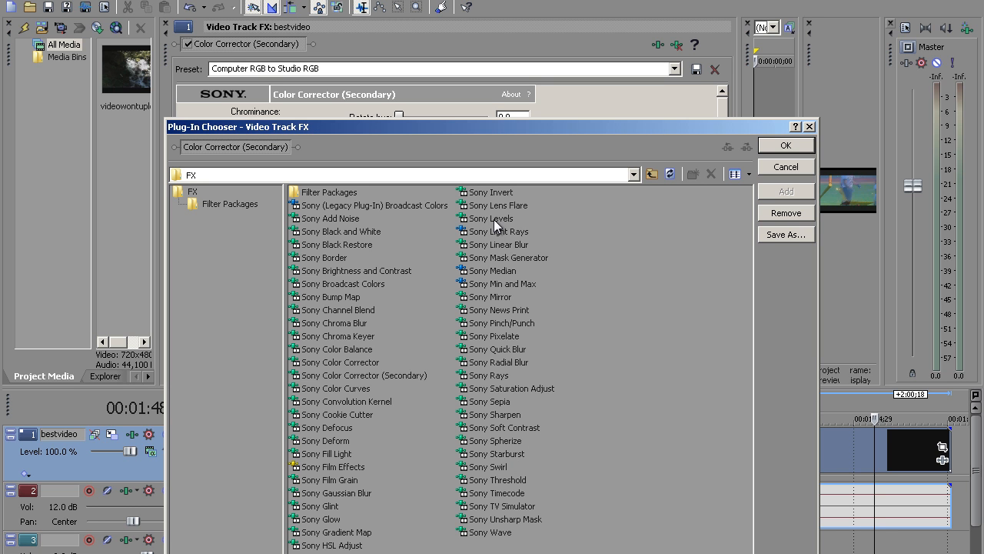
Add Sony Levels to the video track's FX chain after the colour corrector
click(491, 219)
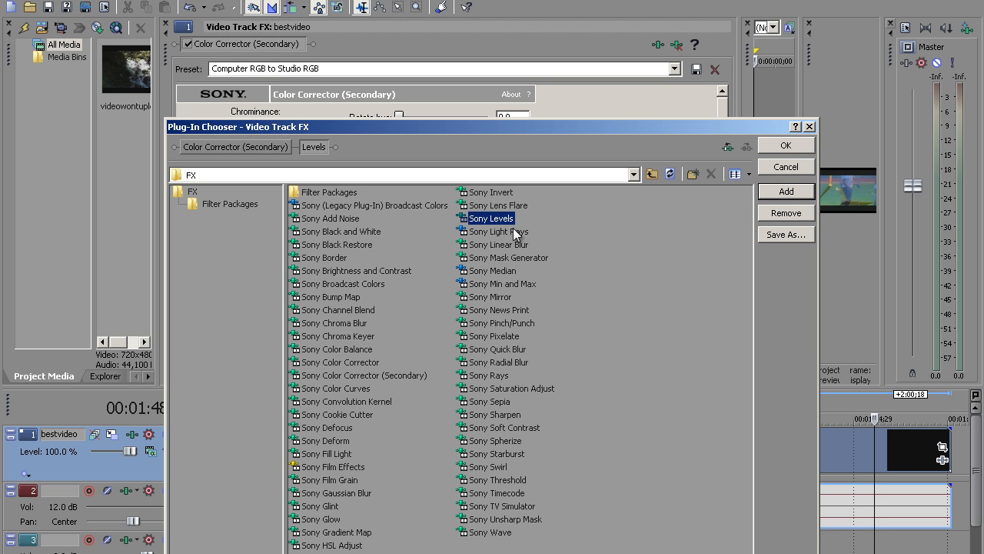
click(786, 144)
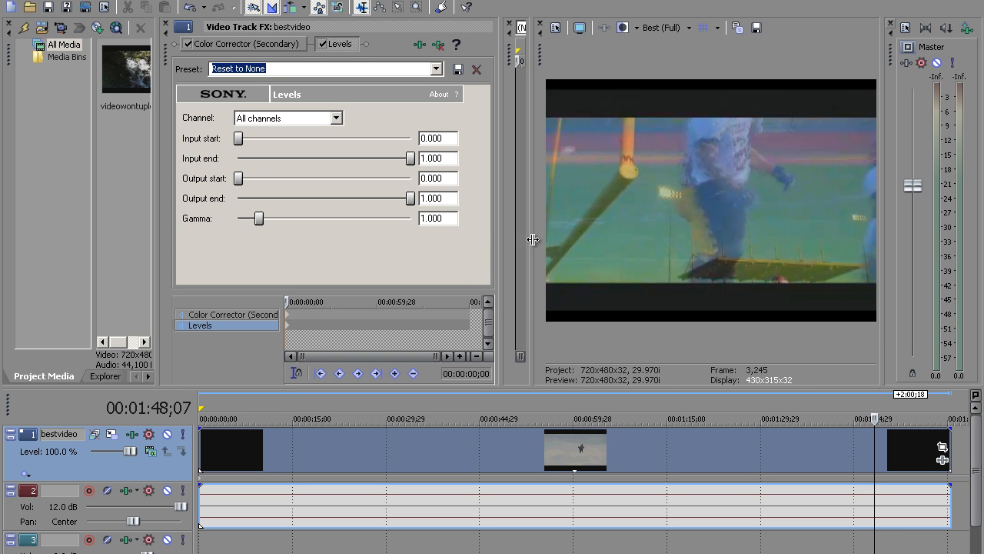
mouse_move(684, 483)
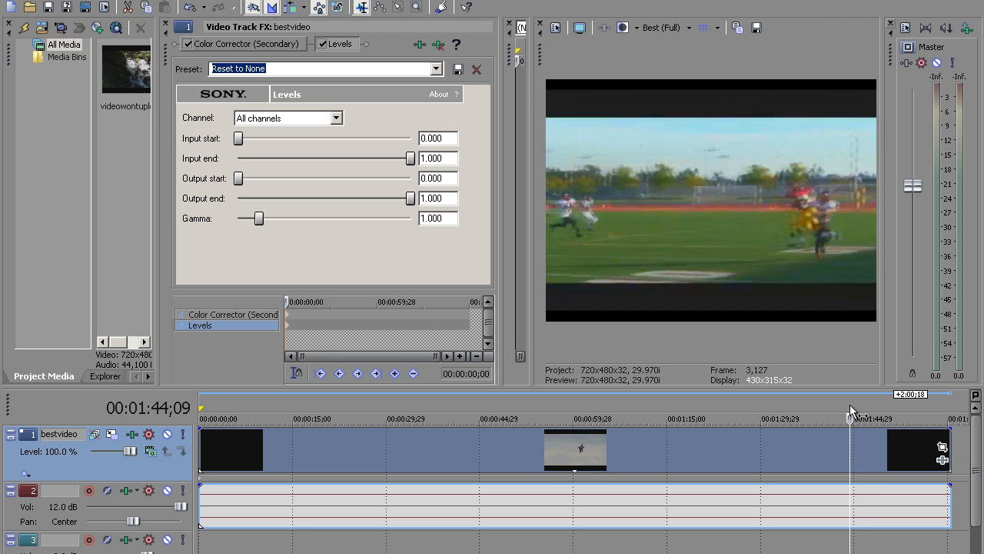
mouse_move(473, 219)
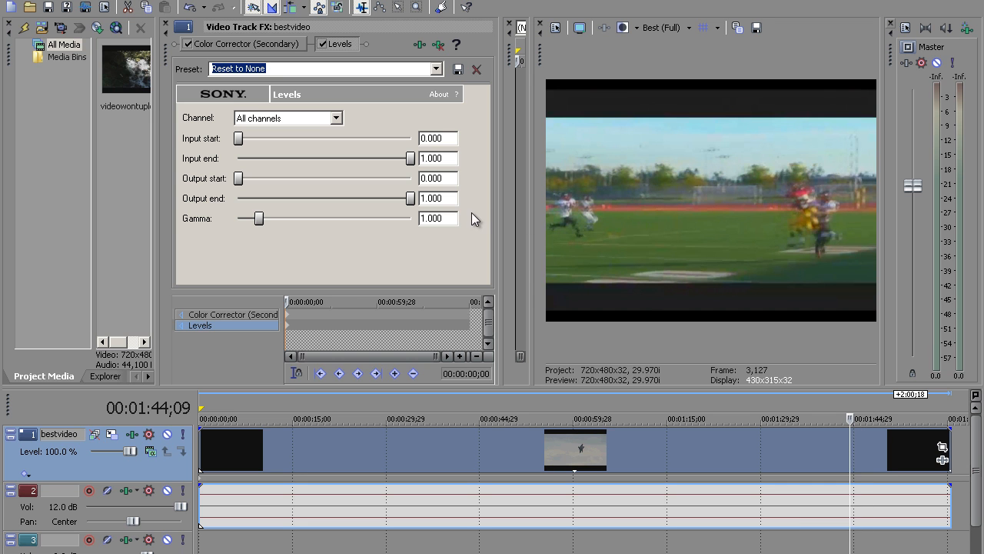
mouse_move(700, 457)
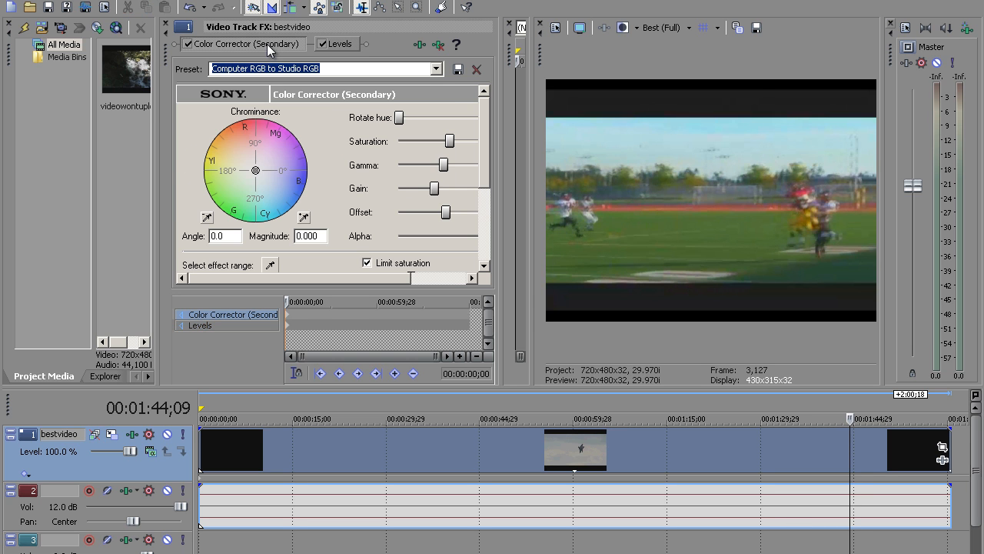
mouse_move(789, 416)
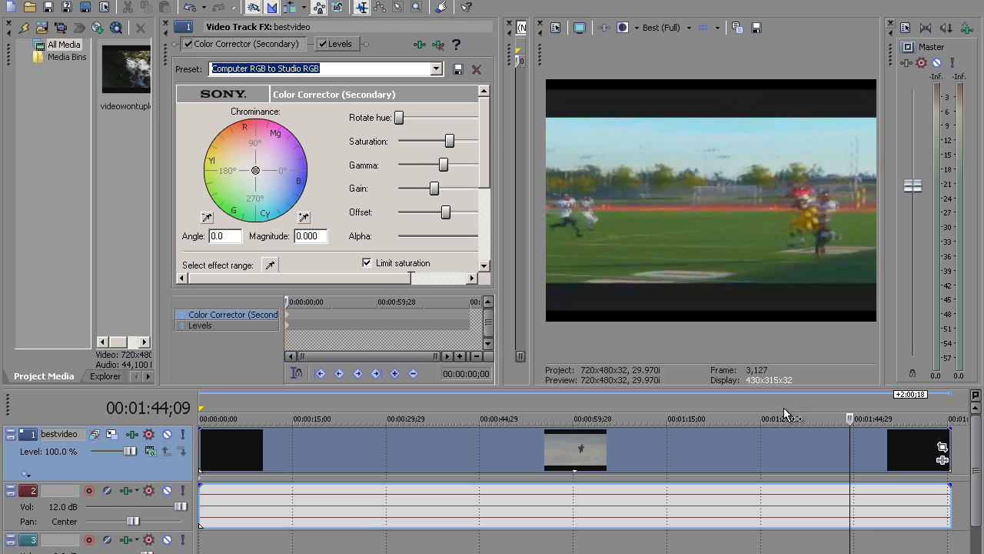